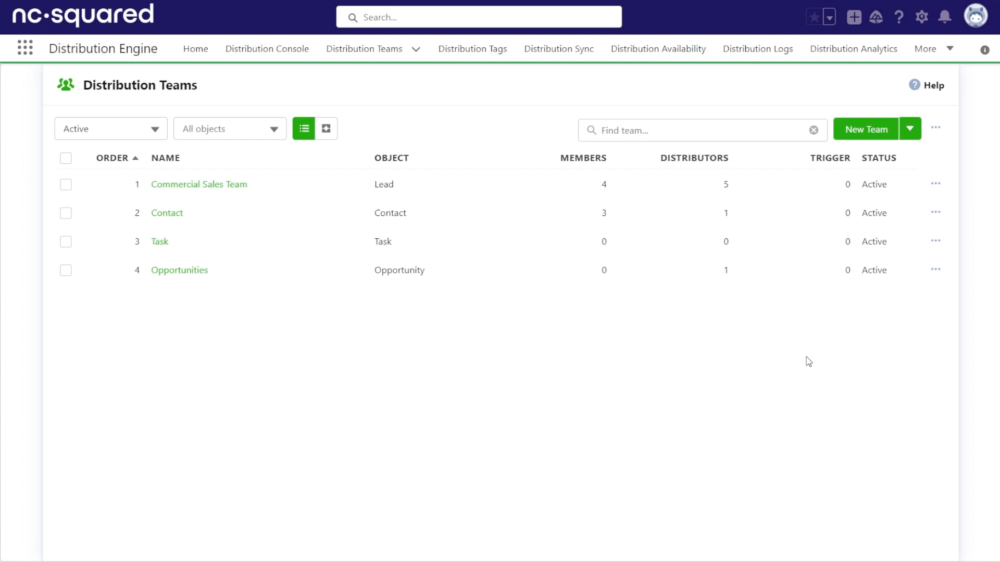
Begin a new Q2Q team form with the partial name 'Ca' (first, abandoned attempt)
{"action": "left_click", "coordinate": [910, 129]}
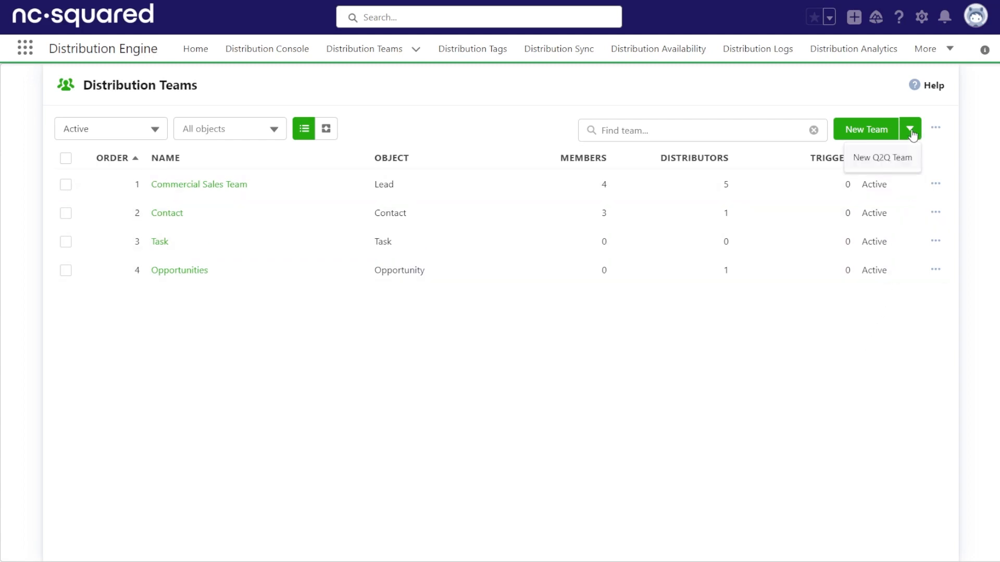
{"action": "left_click", "coordinate": [882, 158]}
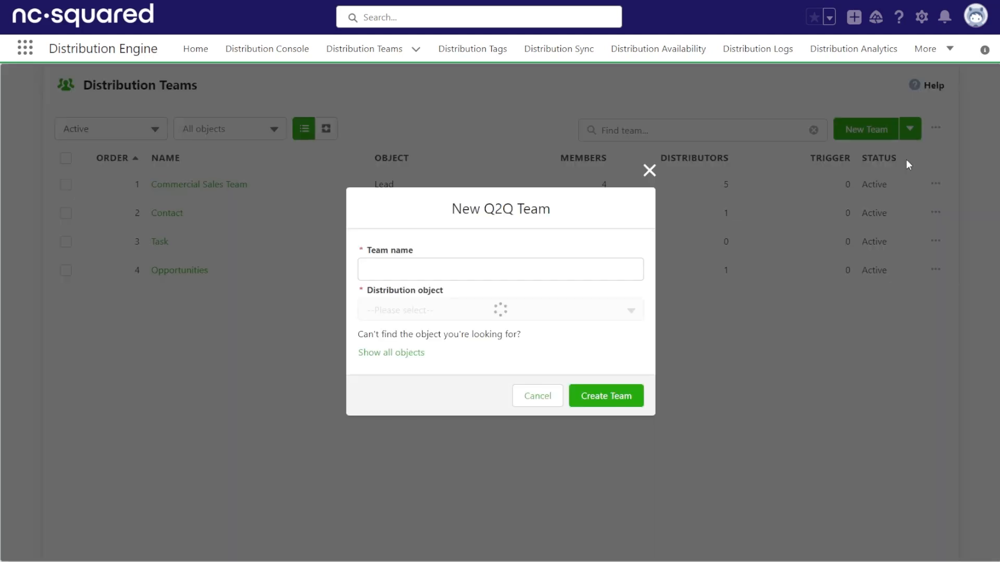
{"action": "type", "text": "Cases Q2Q"}
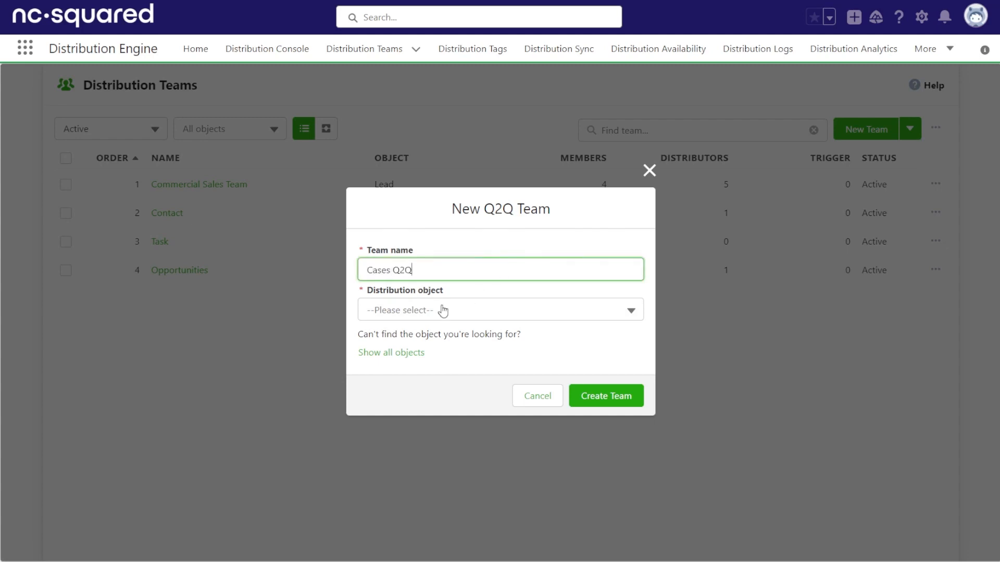
{"action": "left_click", "coordinate": [500, 310]}
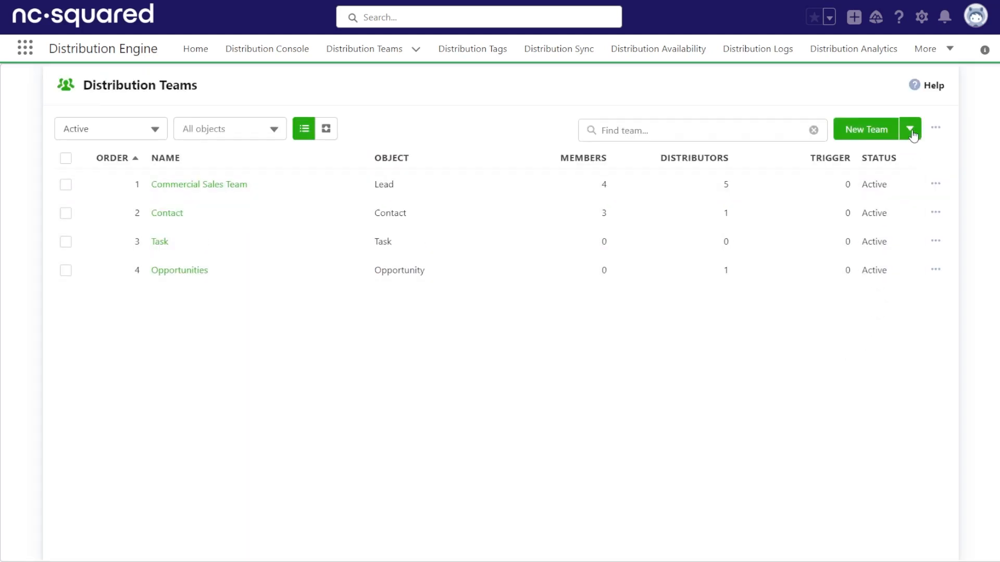
Create the Q2Q team 'Cases Q2Q' with Case as its distribution object
{"action": "left_click", "coordinate": [909, 130]}
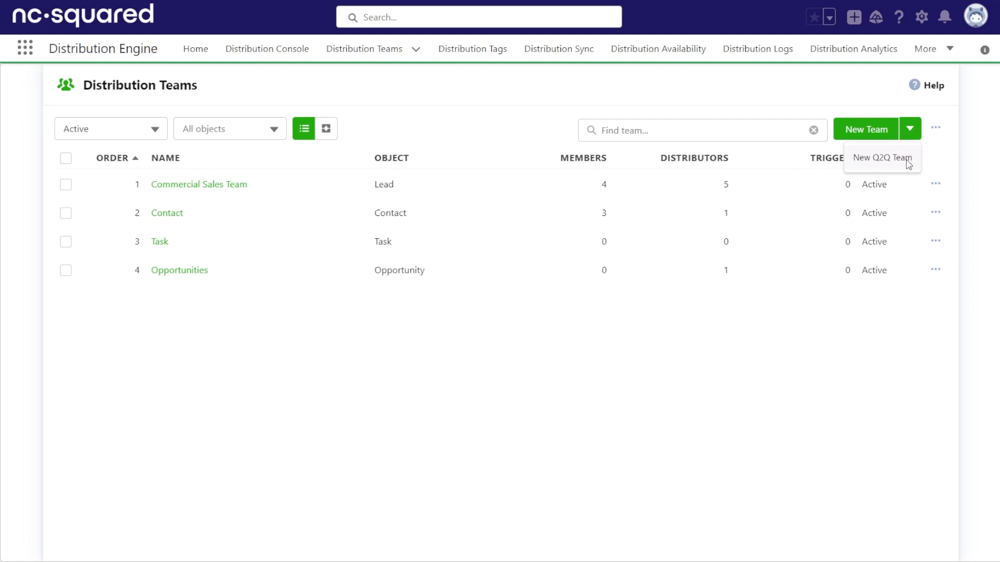
{"action": "left_click", "coordinate": [882, 157]}
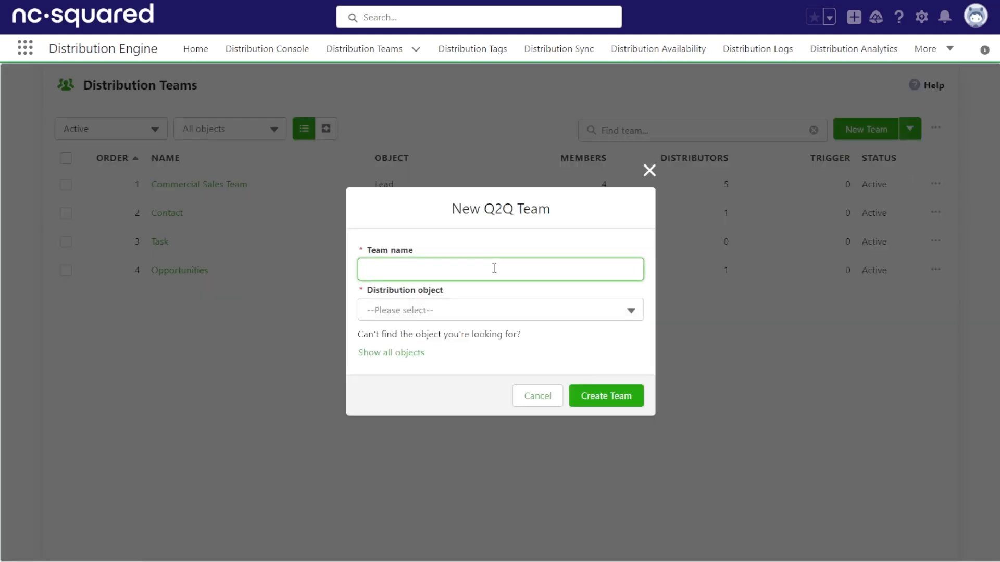
{"action": "type", "text": "Cases Q2Q"}
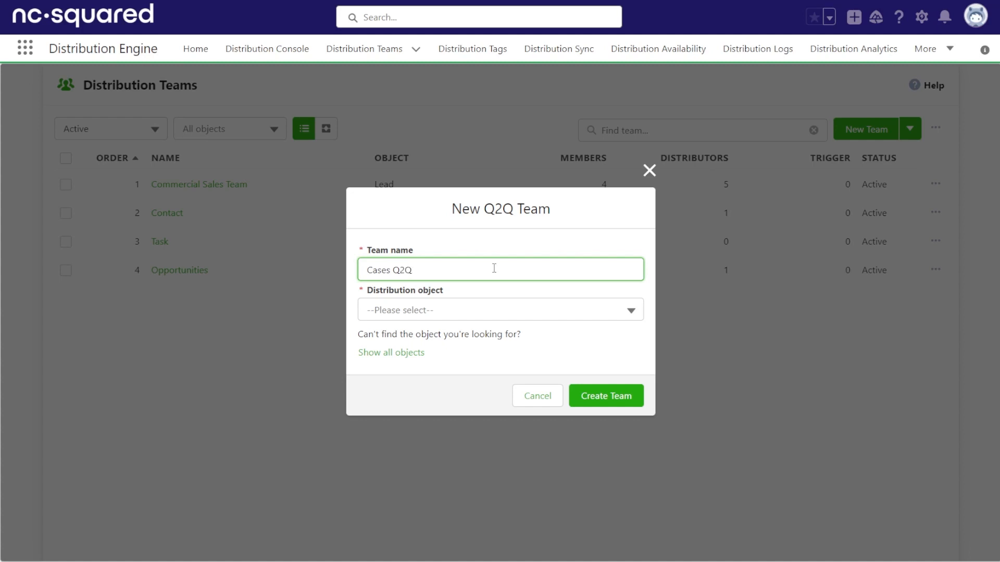
{"action": "left_click", "coordinate": [500, 310]}
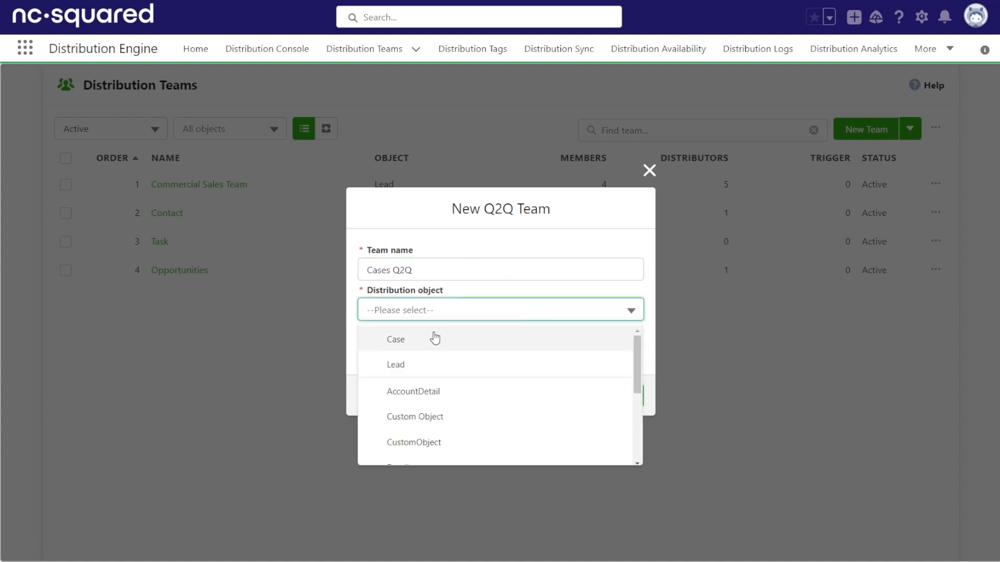
{"action": "left_click", "coordinate": [395, 338]}
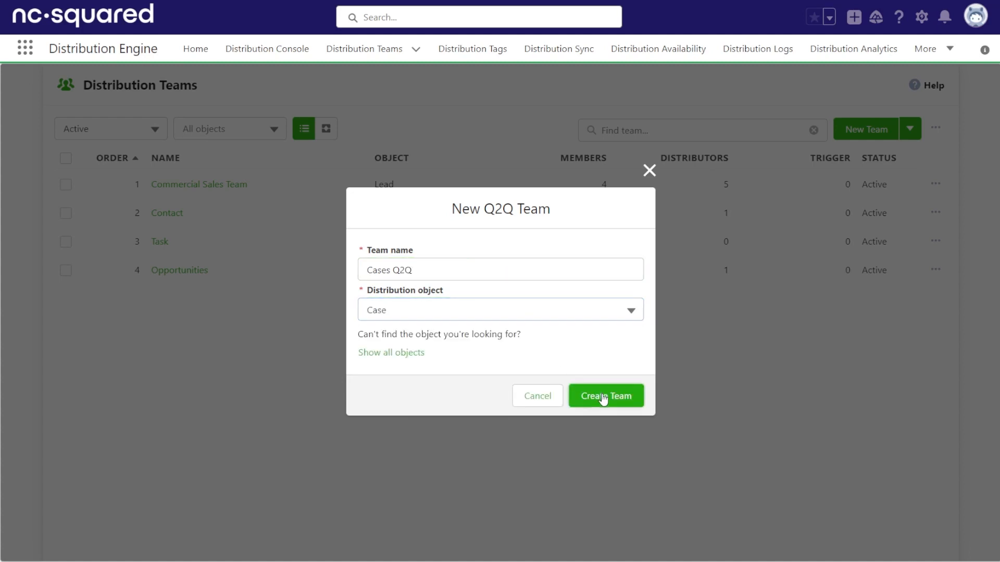
{"action": "left_click", "coordinate": [604, 395]}
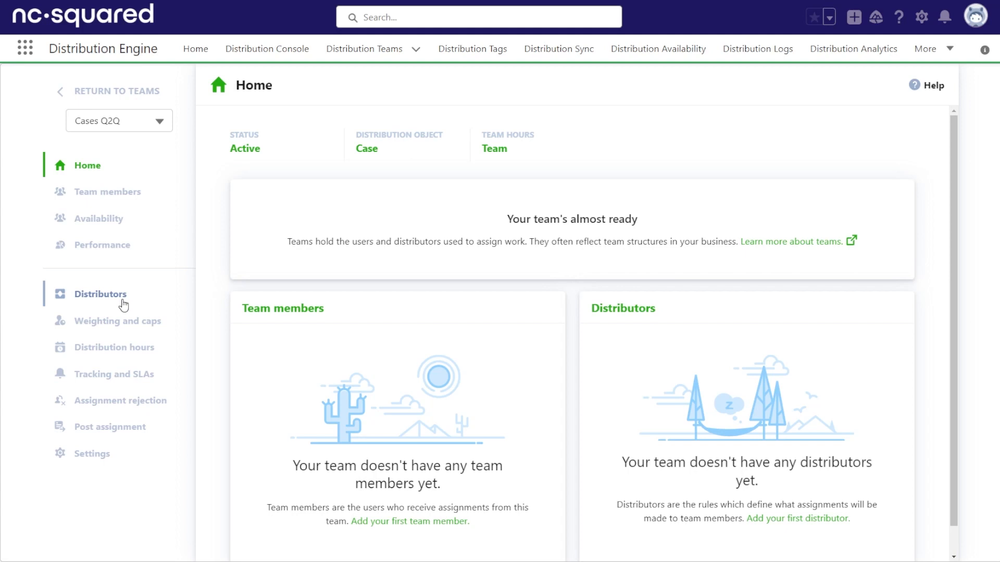
{"action": "mouse_move", "coordinate": [217, 296]}
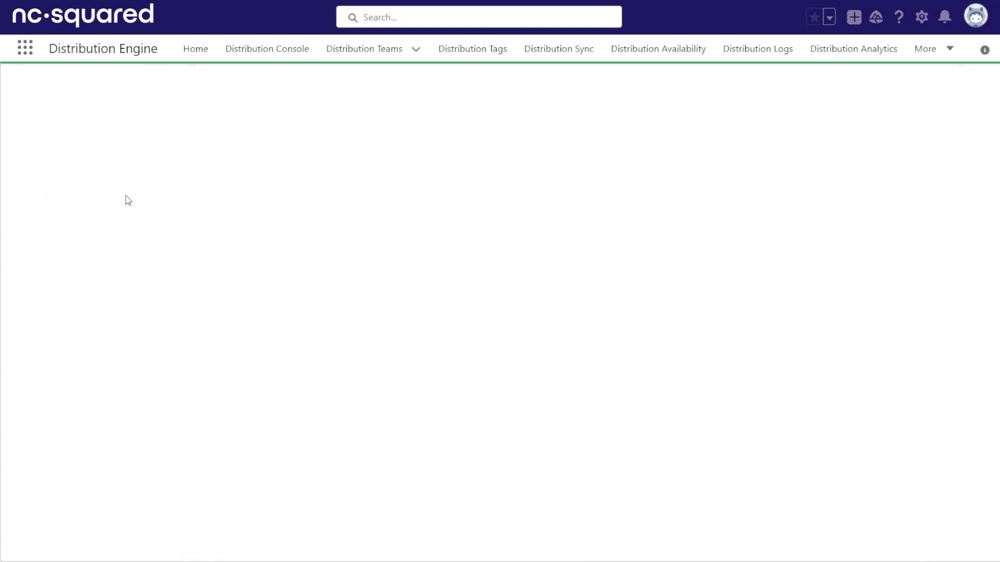
{"action": "mouse_move", "coordinate": [338, 270]}
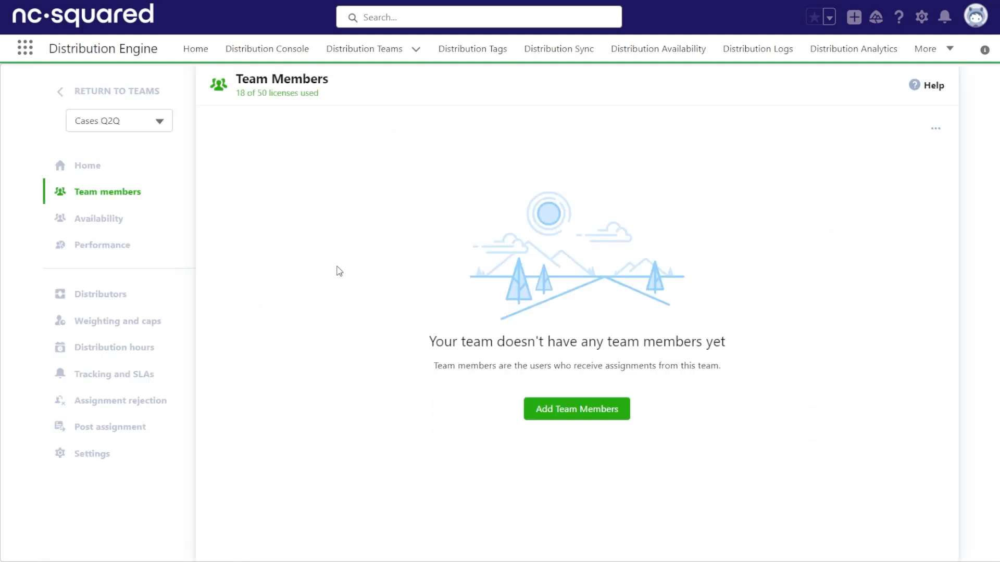
Add the Billing Cases and Technical Cases queues as active members of Cases Q2Q
{"action": "left_click", "coordinate": [575, 408]}
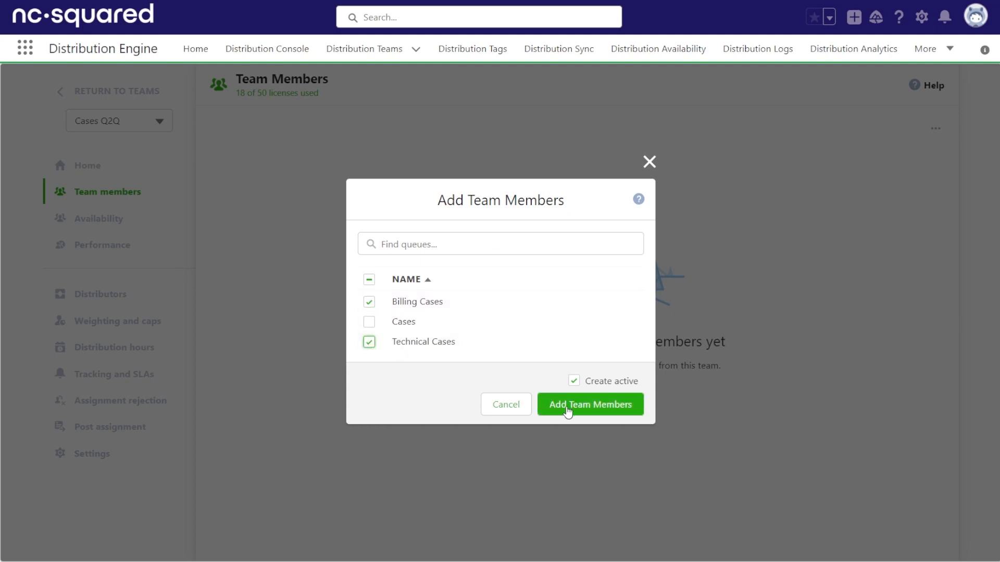
{"action": "left_click", "coordinate": [589, 404]}
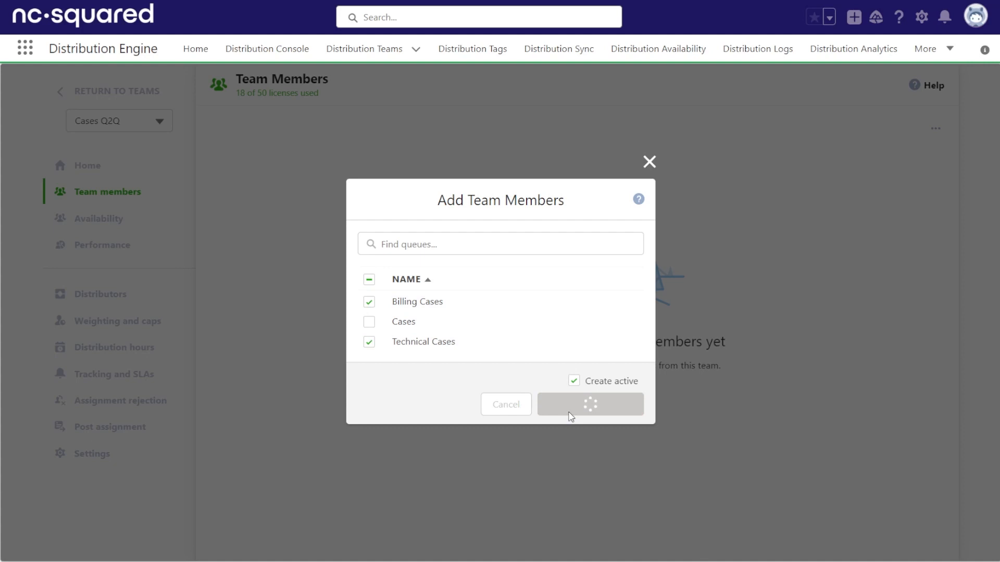
{"action": "left_click", "coordinate": [589, 404]}
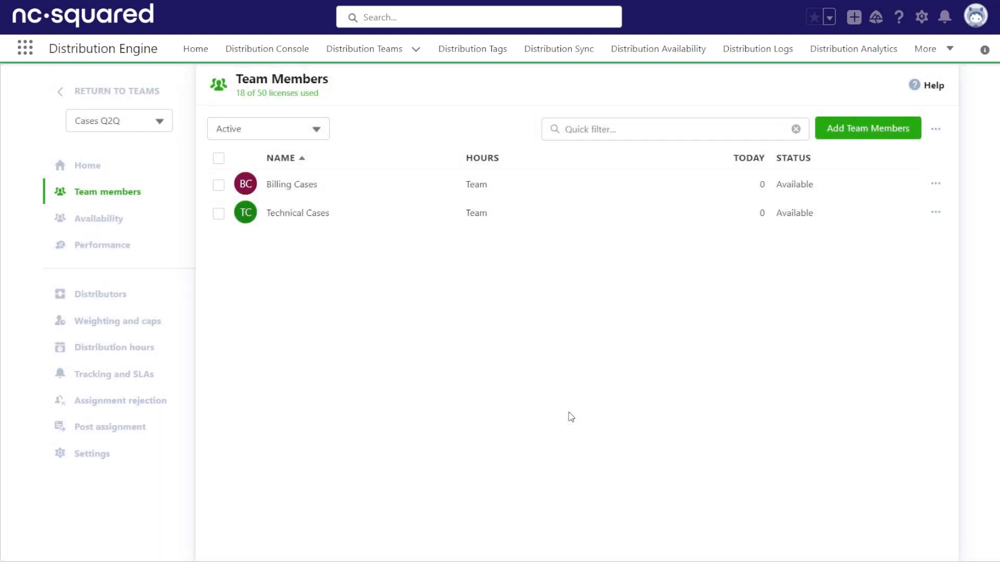
{"action": "mouse_move", "coordinate": [570, 414]}
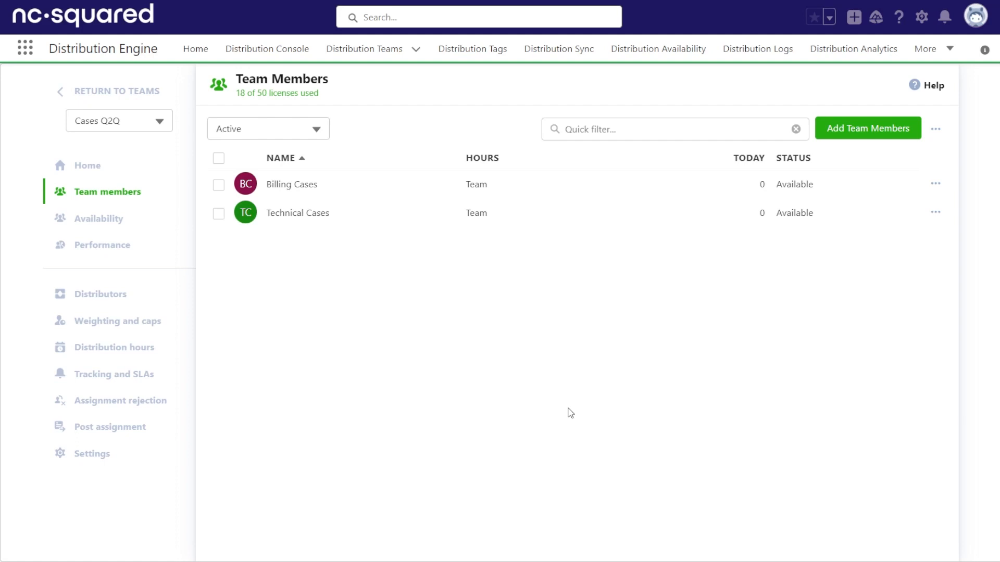
{"action": "mouse_move", "coordinate": [806, 448]}
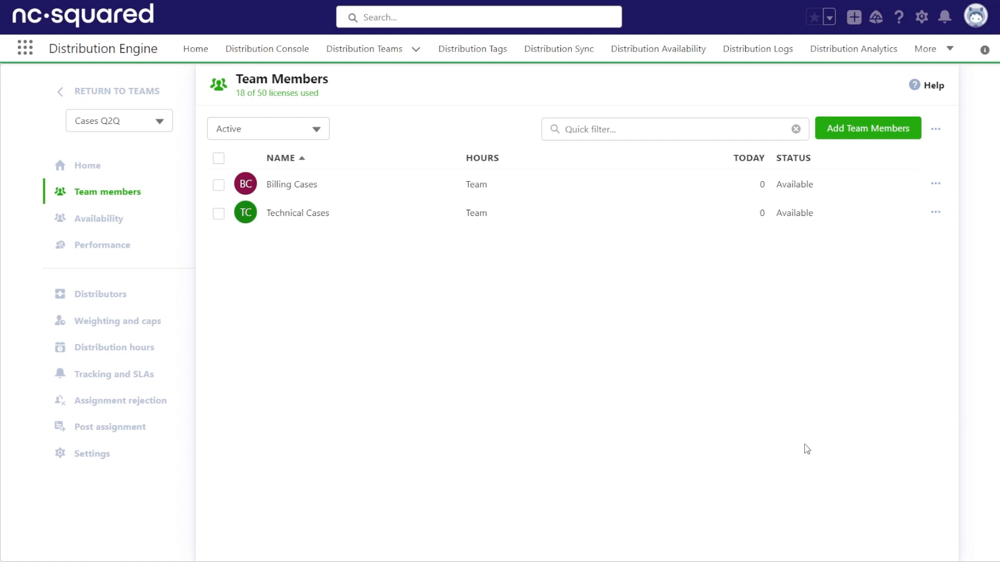